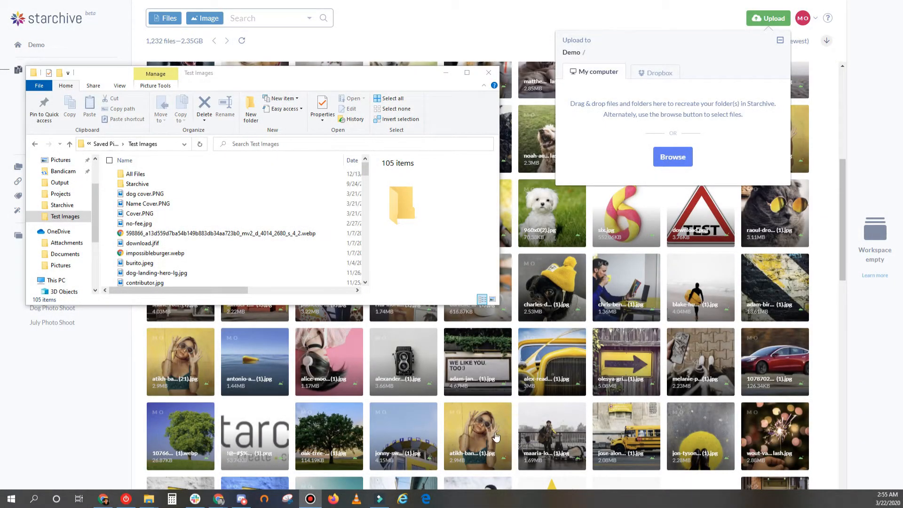
Drop the Starchive test-images folder into the upload area, queuing 75 files (1.69 GB), then close it.
click(137, 184)
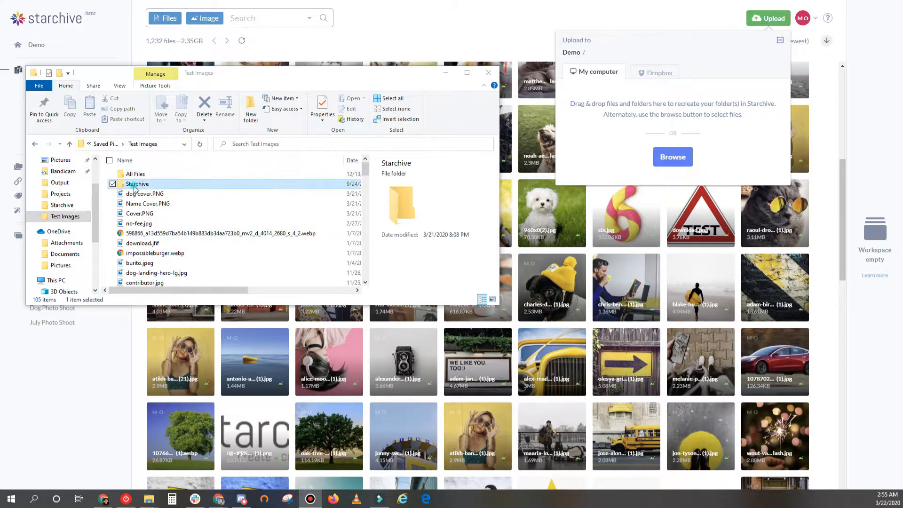
drag(137, 183, 650, 98)
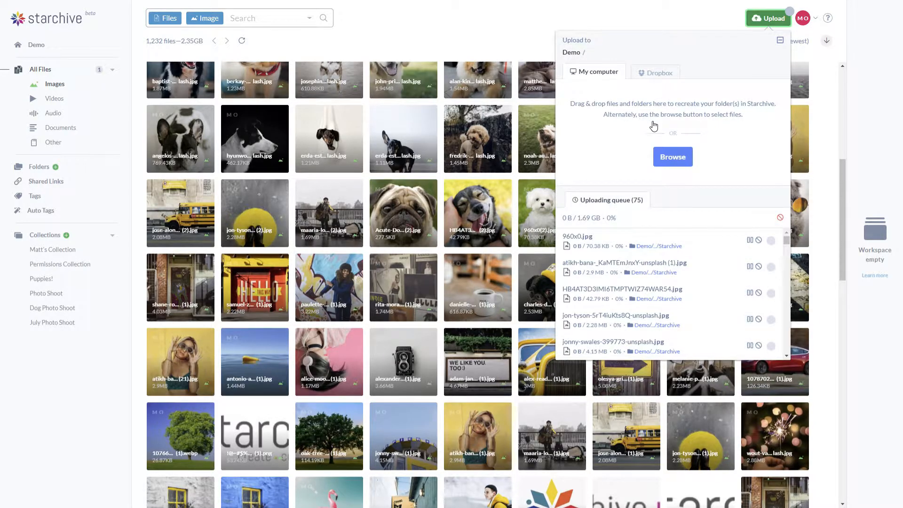
click(768, 18)
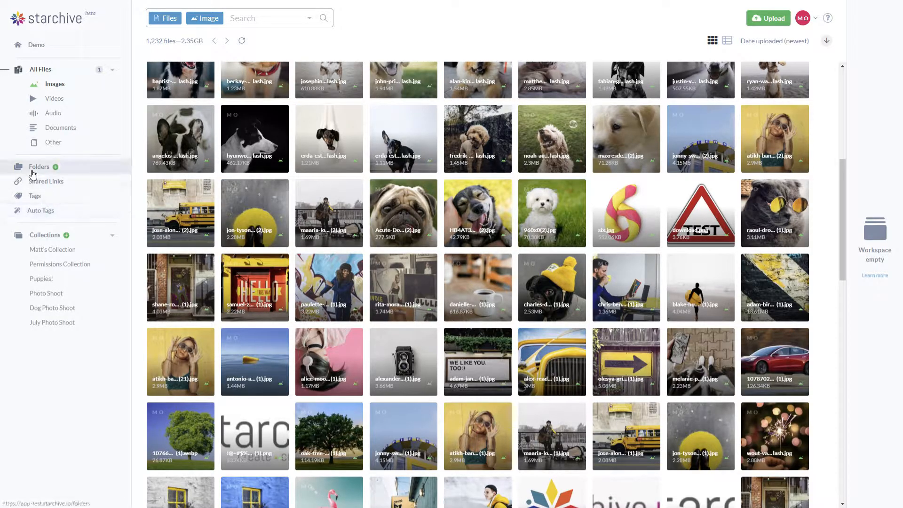
Browse Folders into Starchive › Outdoor Adventure and show the files as a thumbnail grid.
click(39, 167)
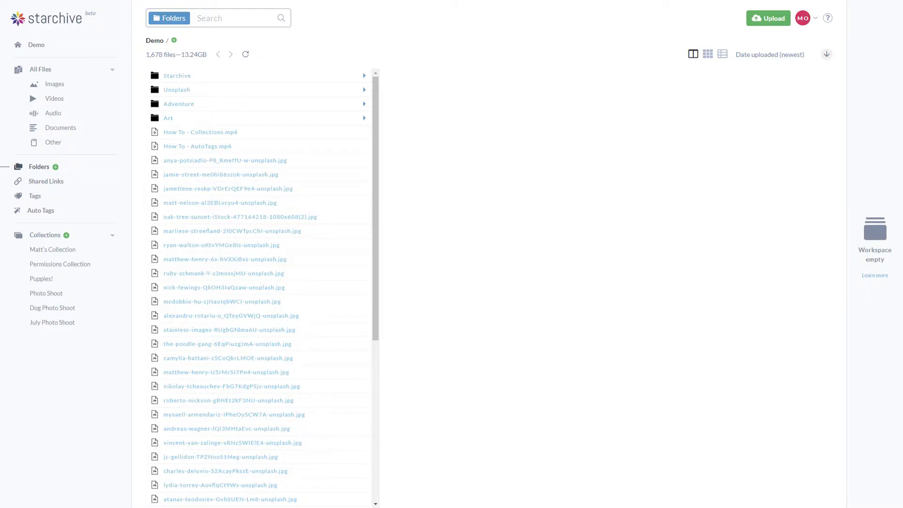
mouse_move(507, 130)
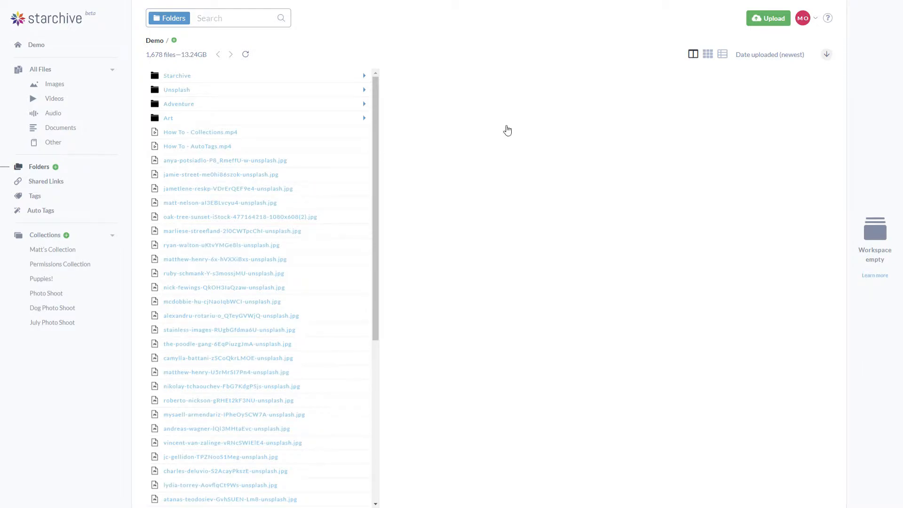
mouse_move(707, 56)
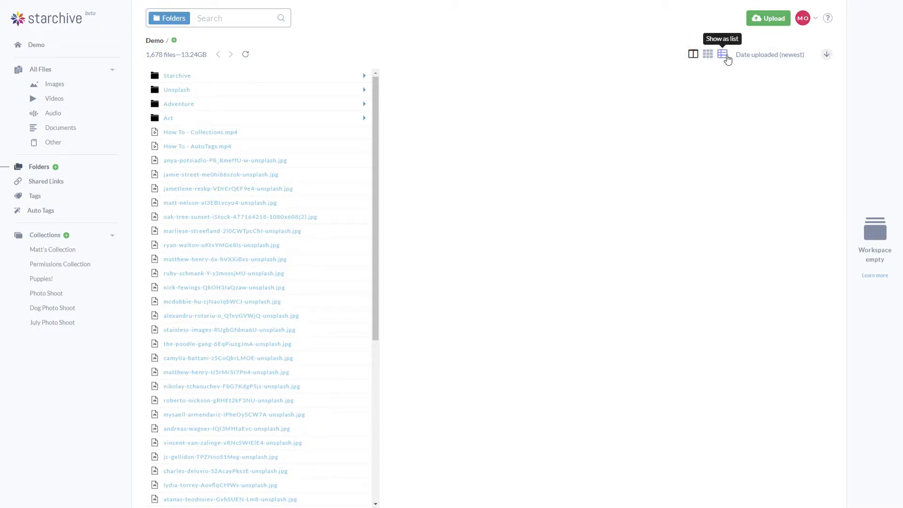
mouse_move(213, 103)
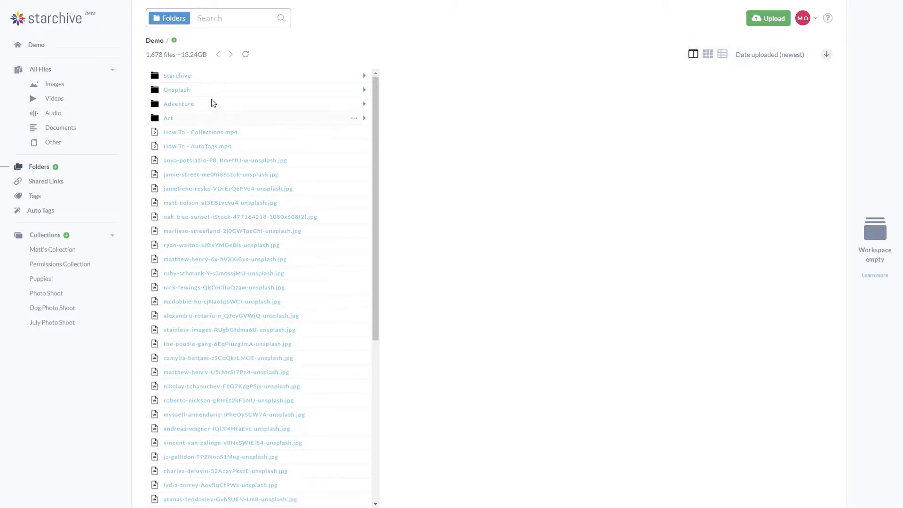
click(176, 75)
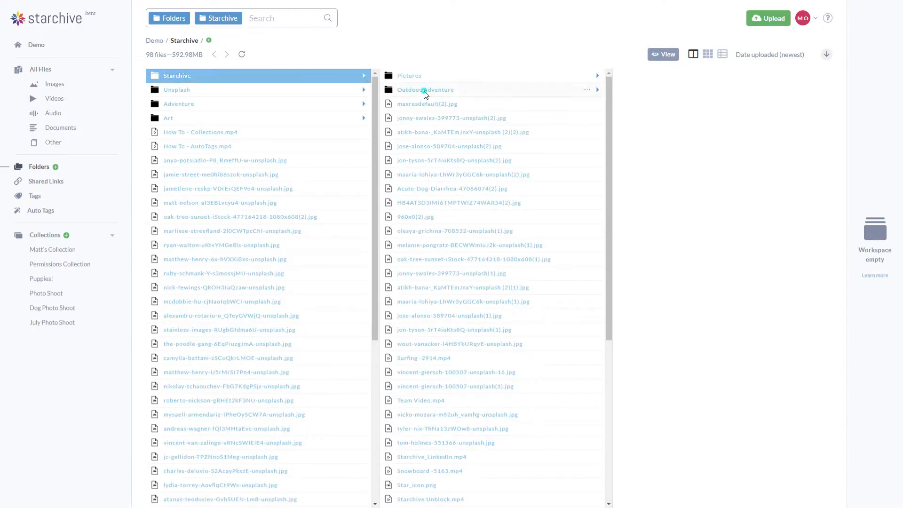
click(425, 90)
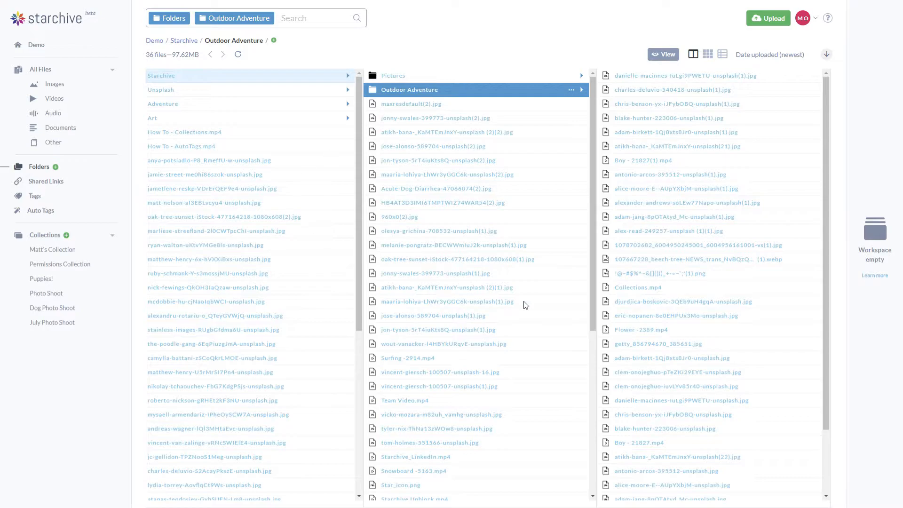
click(708, 54)
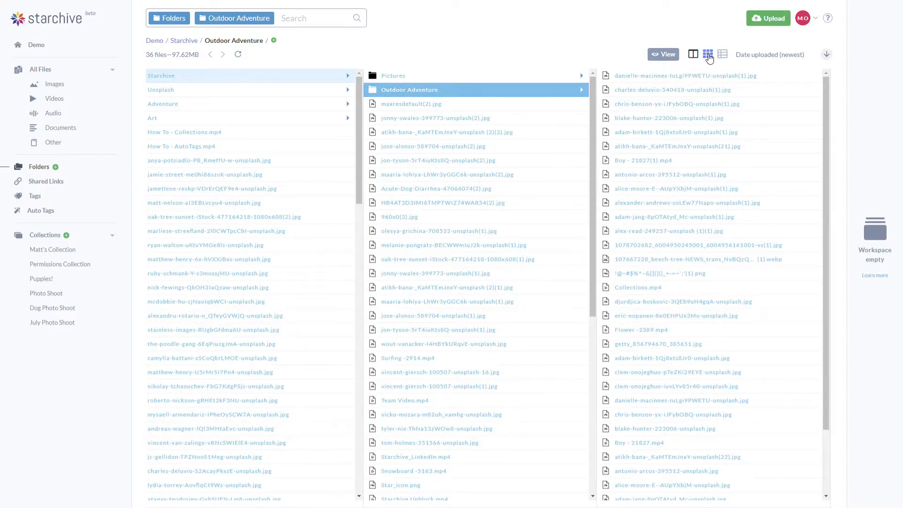
click(708, 54)
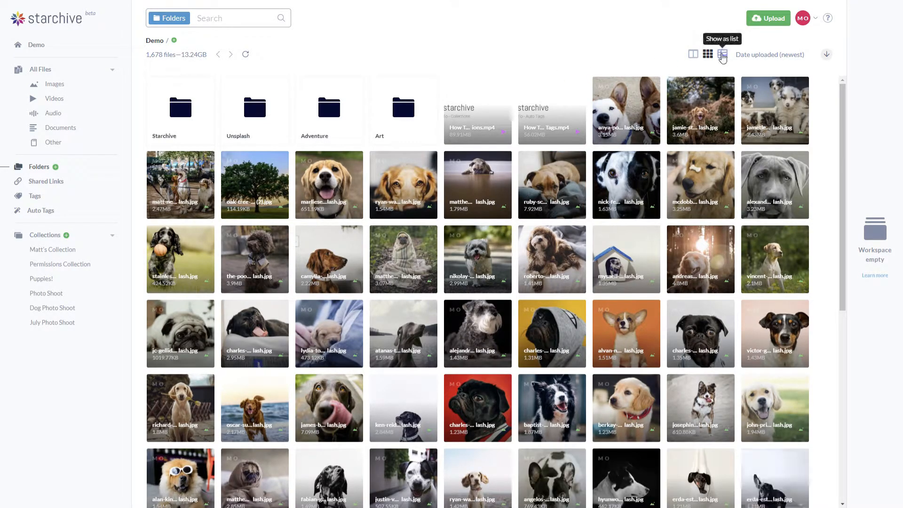
Switch the Demo folder view back to nested columns.
click(721, 54)
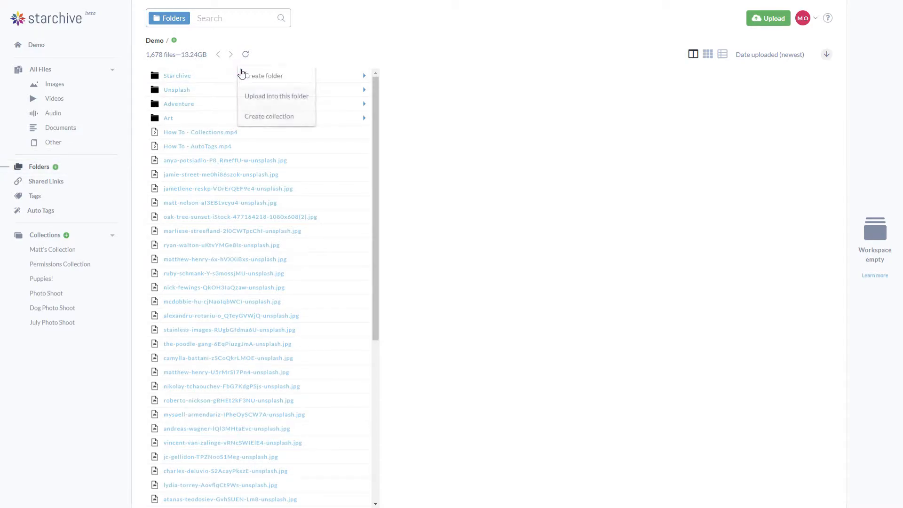
Create a new folder named 'Surfs Up!' in the Demo root.
click(264, 75)
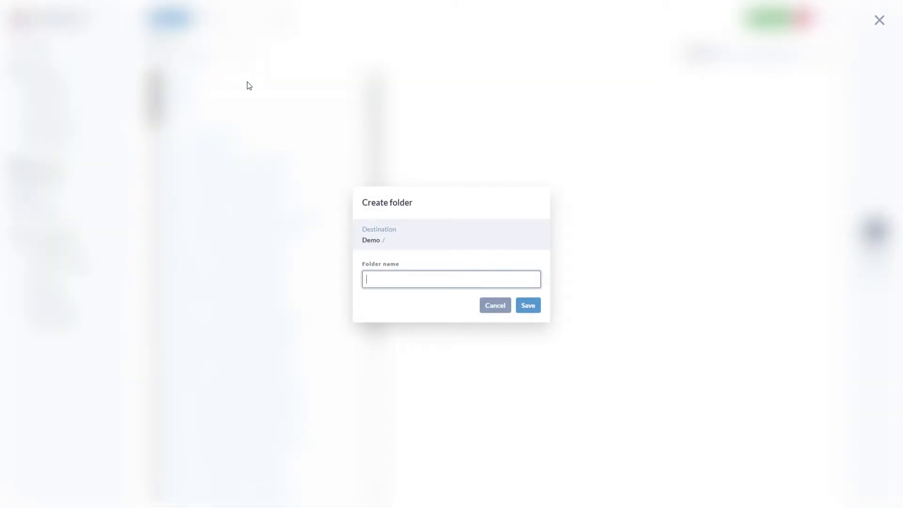
text(Surfs Up!)
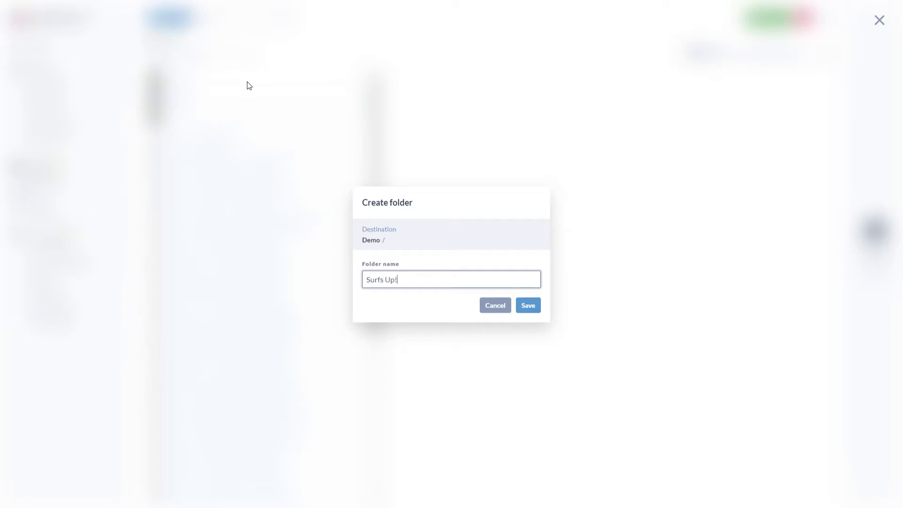
click(527, 305)
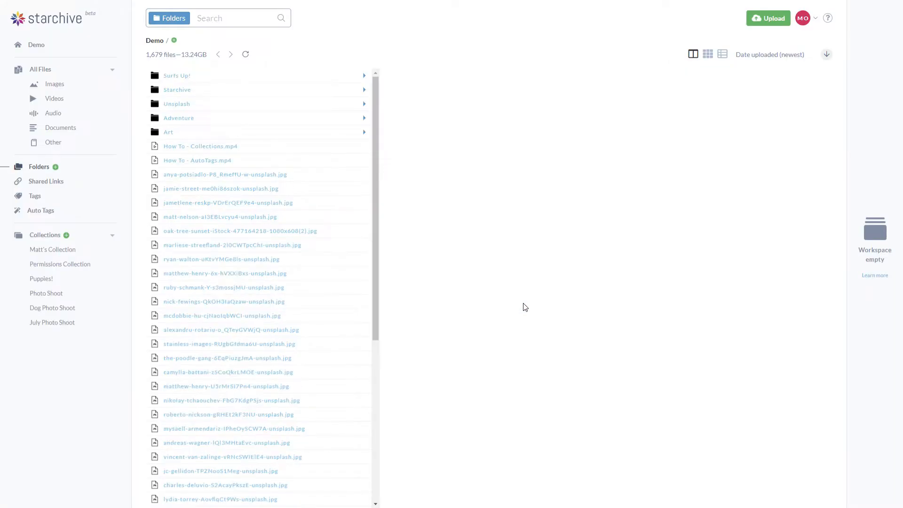
mouse_move(319, 116)
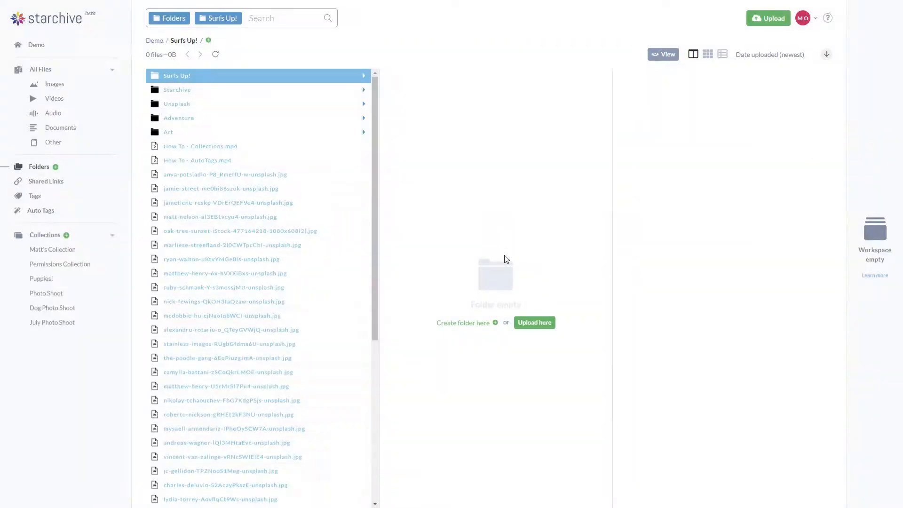
mouse_move(533, 323)
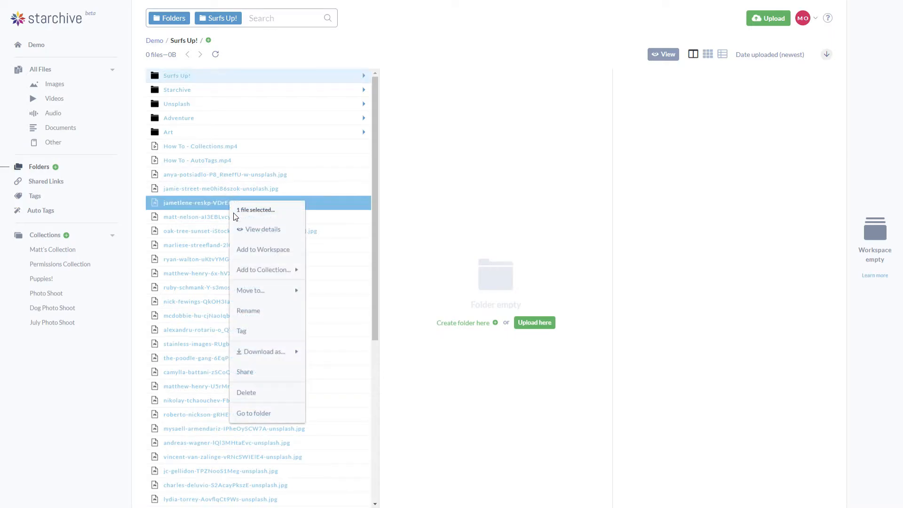
Move an Unsplash image into the Surfs Up! folder.
click(251, 291)
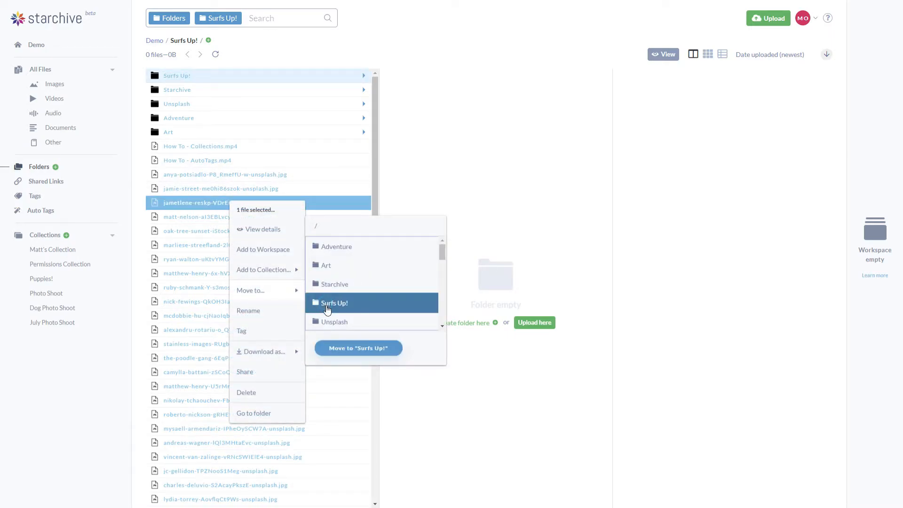
click(358, 348)
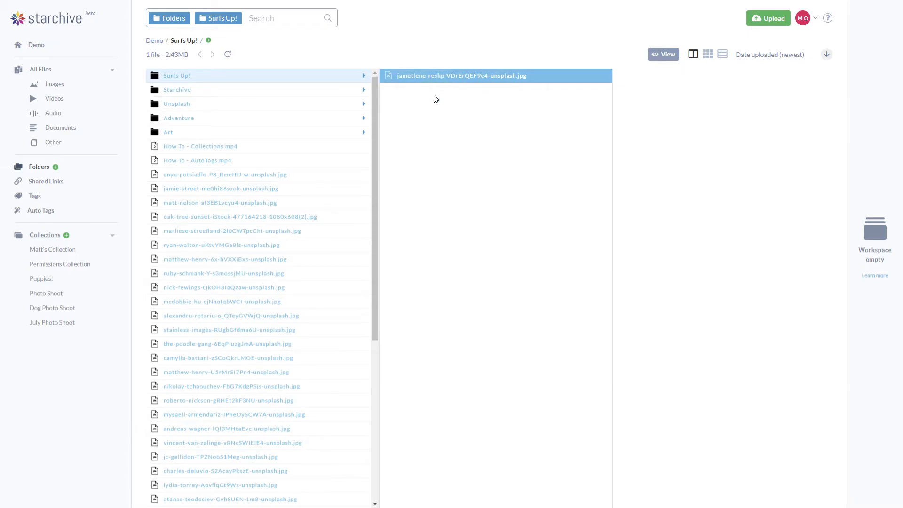
click(179, 118)
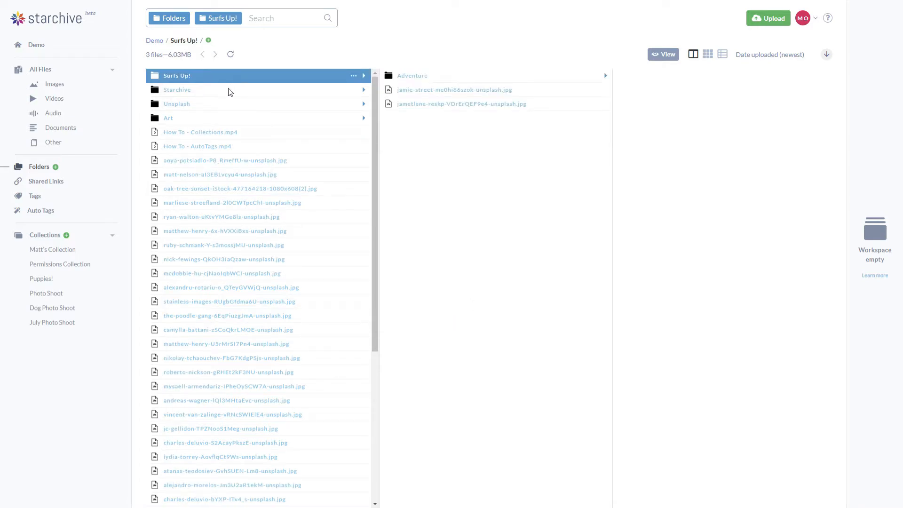
right_click(177, 89)
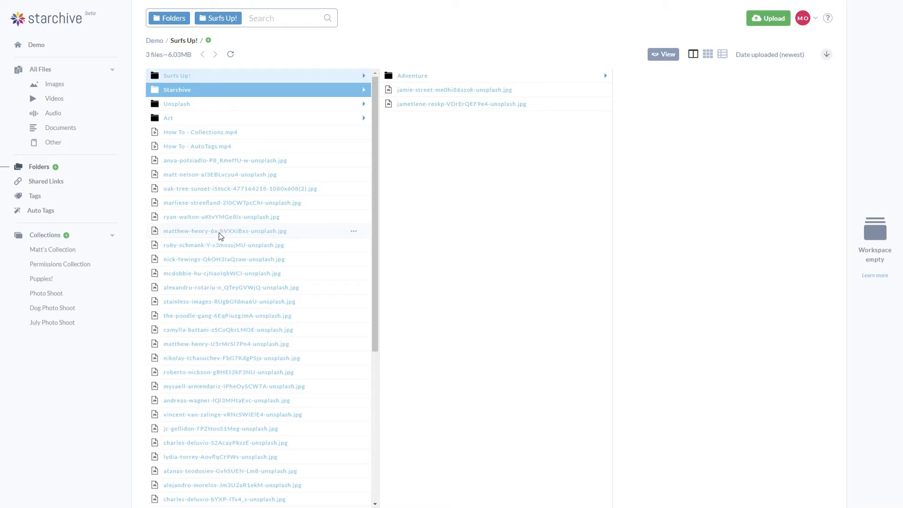
right_click(225, 231)
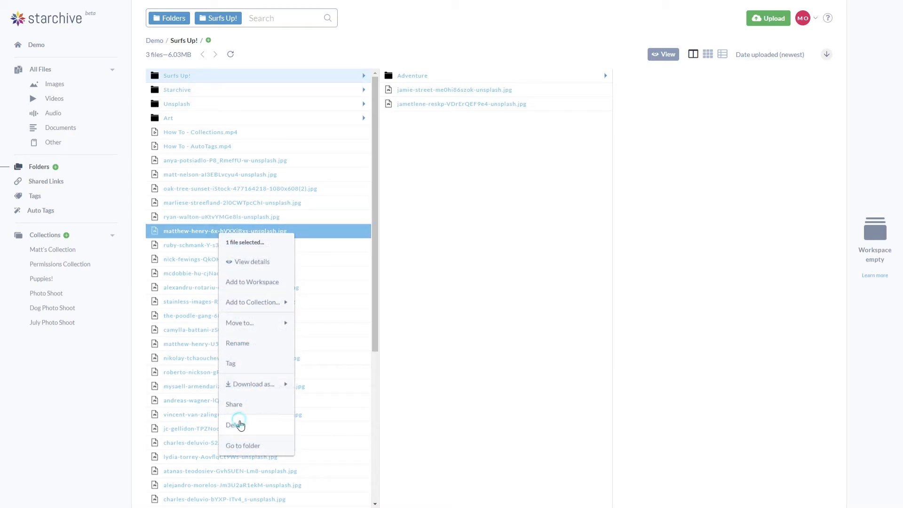
click(481, 269)
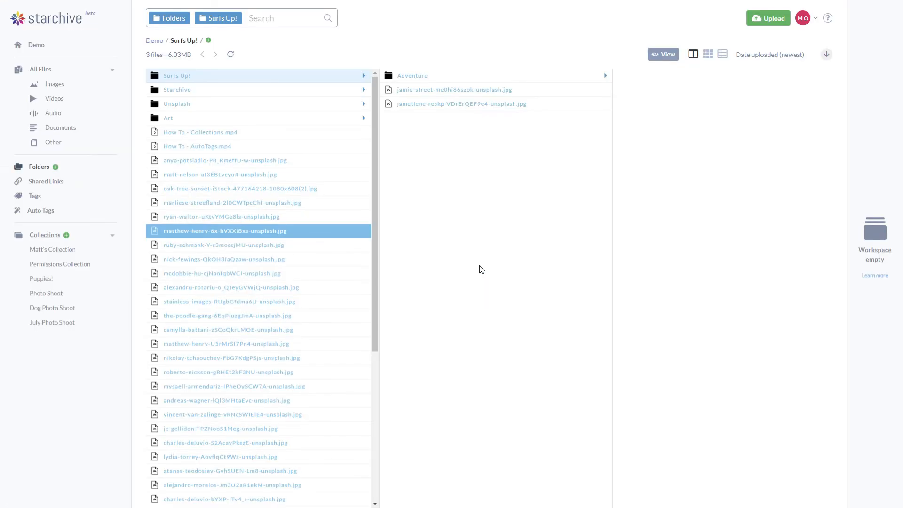
mouse_move(228, 84)
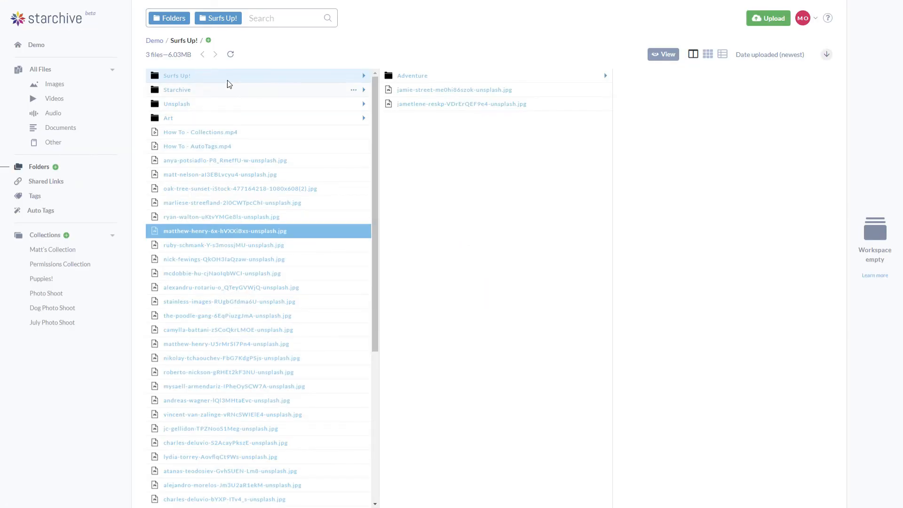
Tag the Surfs Up! folder and download it as starchive-download_2020-03-22_(1).zip.
right_click(177, 75)
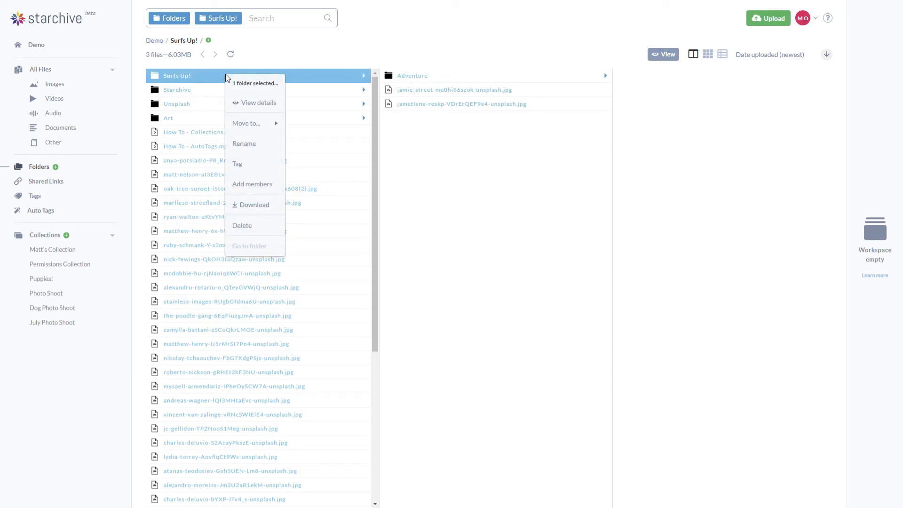
mouse_move(237, 164)
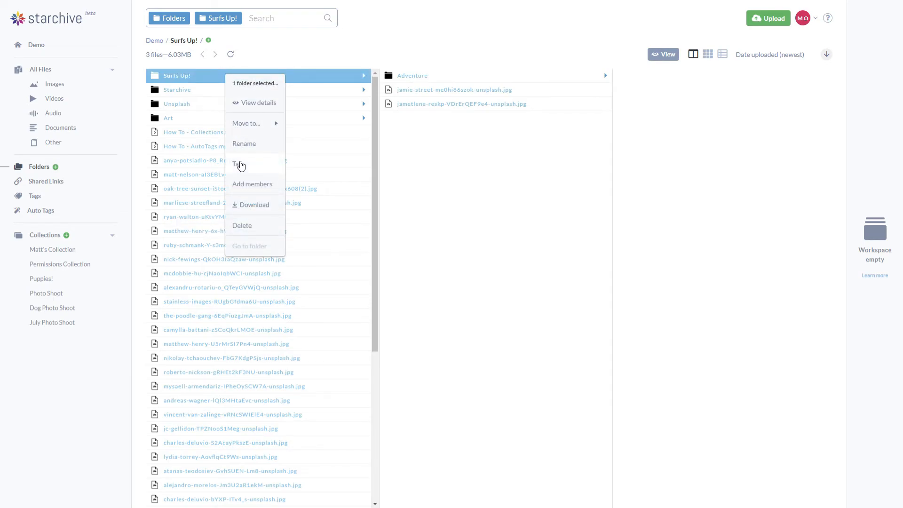
click(242, 164)
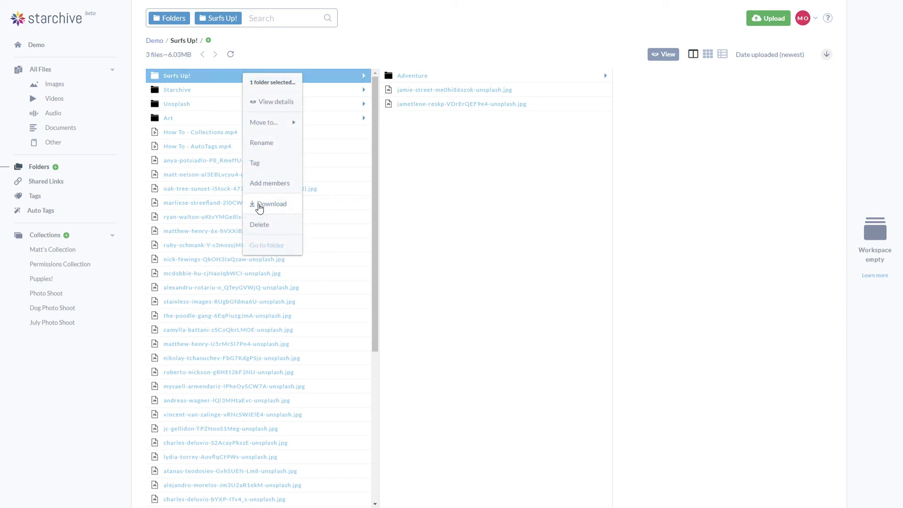
click(271, 203)
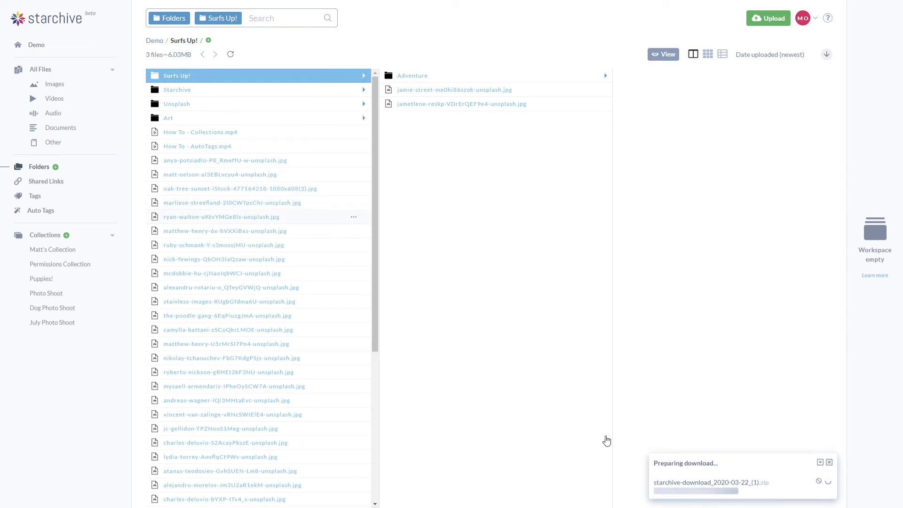